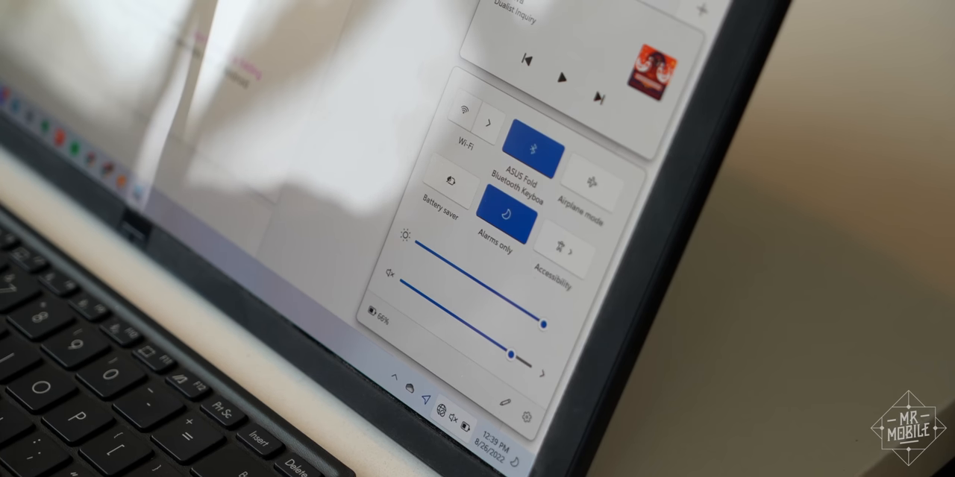
pyautogui.click(468, 133)
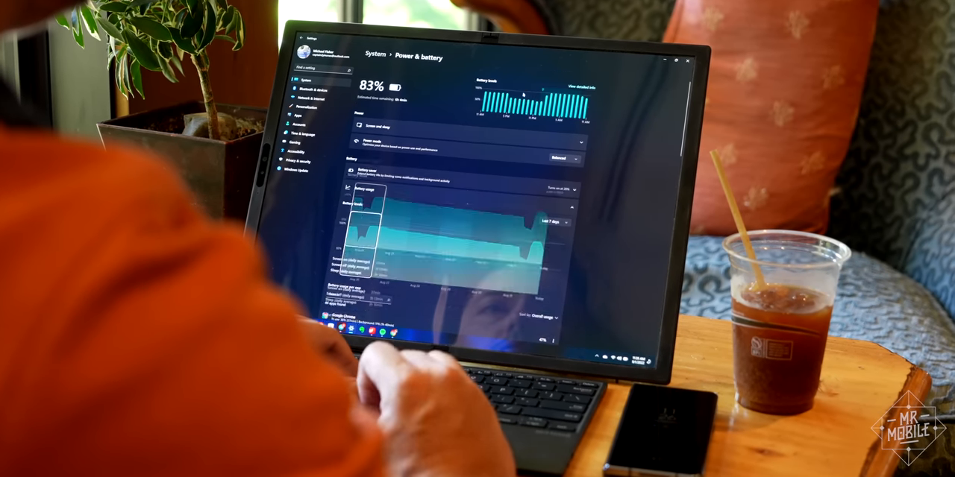
pyautogui.scroll(-3)
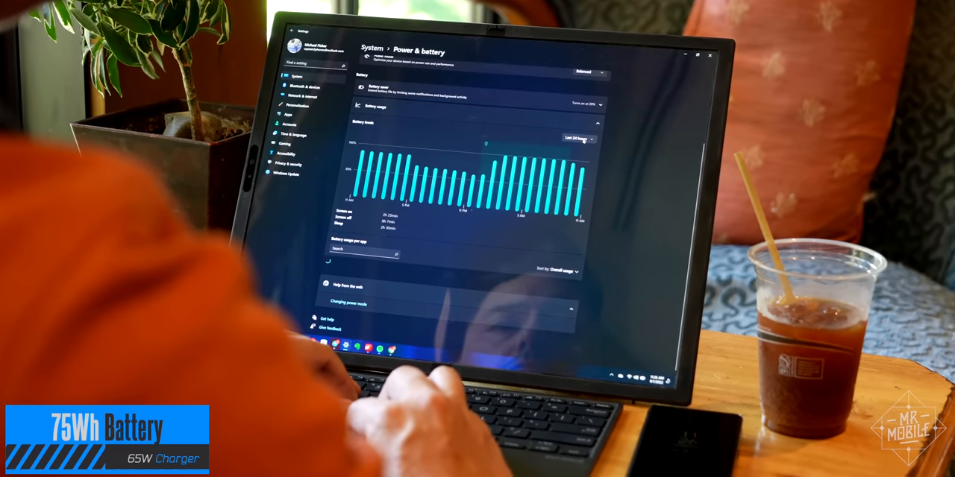
pyautogui.scroll(-3)
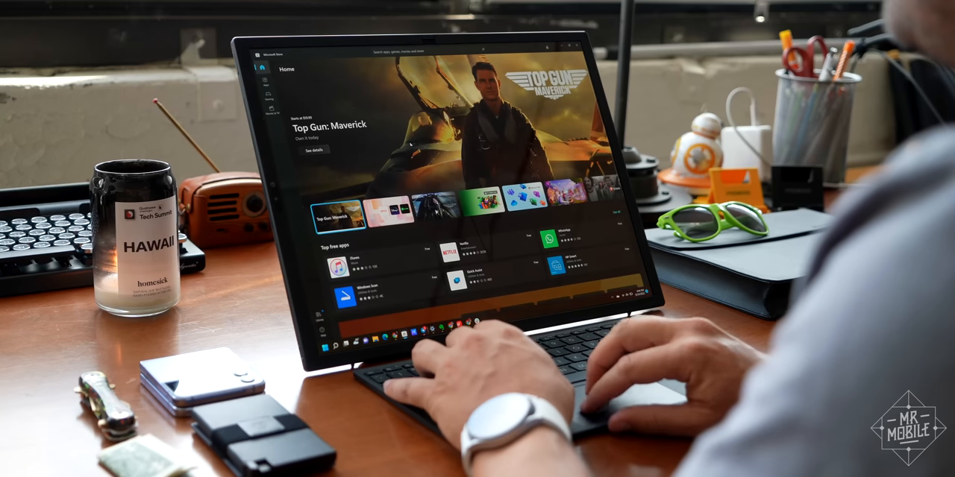
pyautogui.scroll(-3)
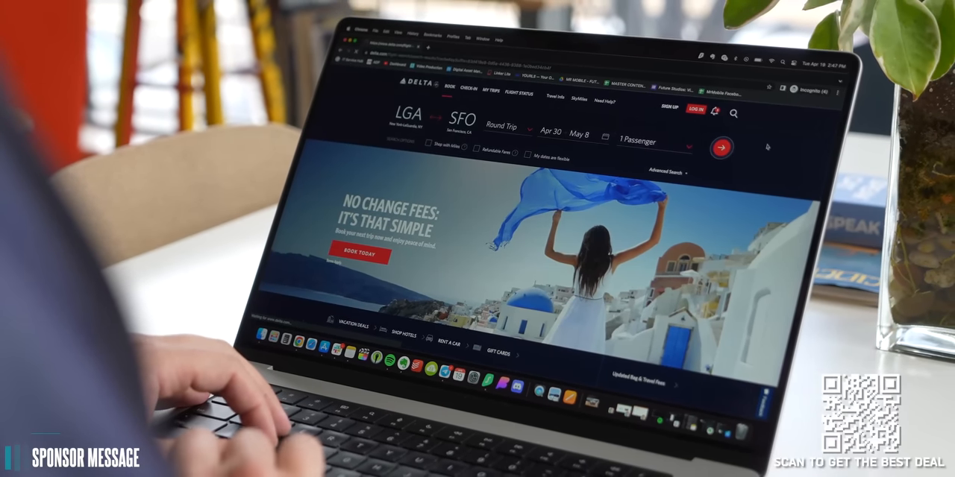
pyautogui.click(555, 39)
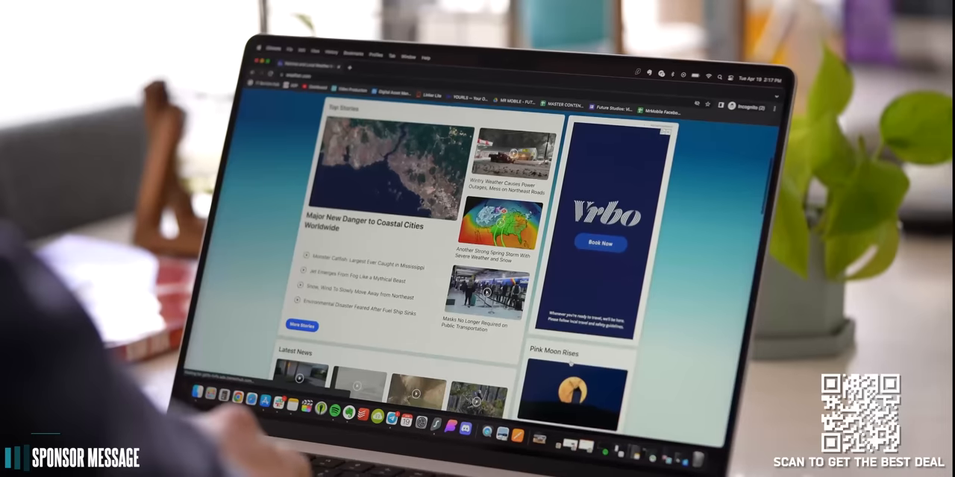
pyautogui.scroll(-3)
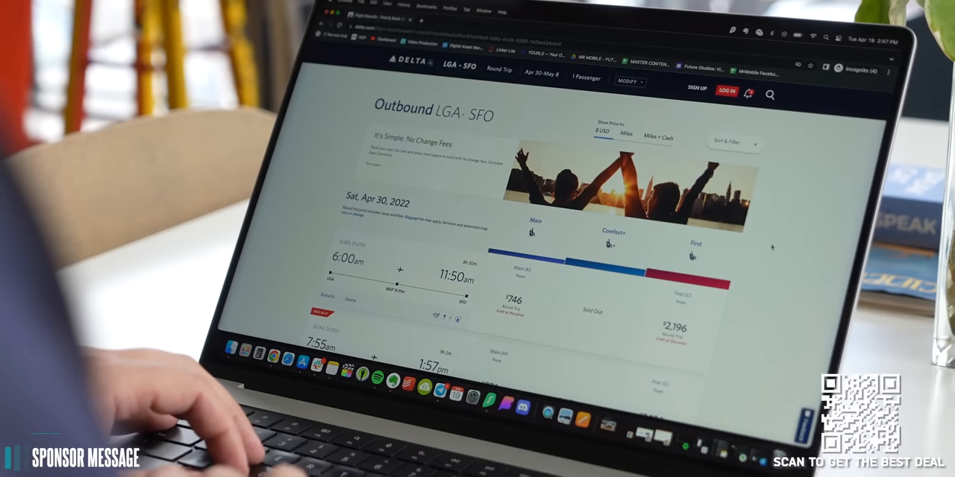
pyautogui.scroll(-3)
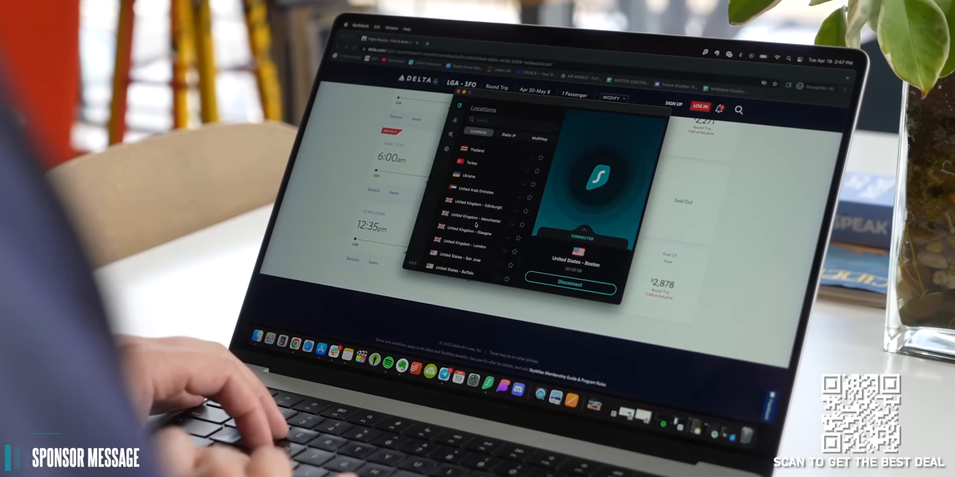
pyautogui.click(568, 283)
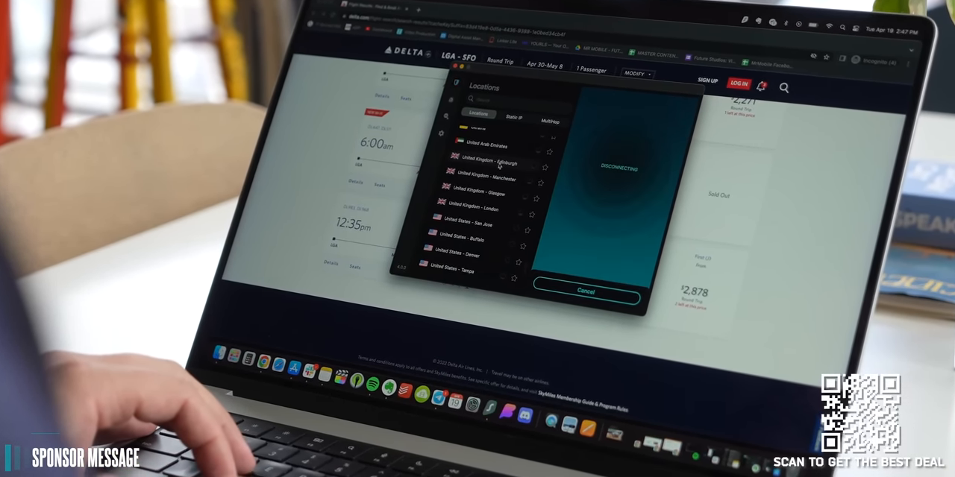